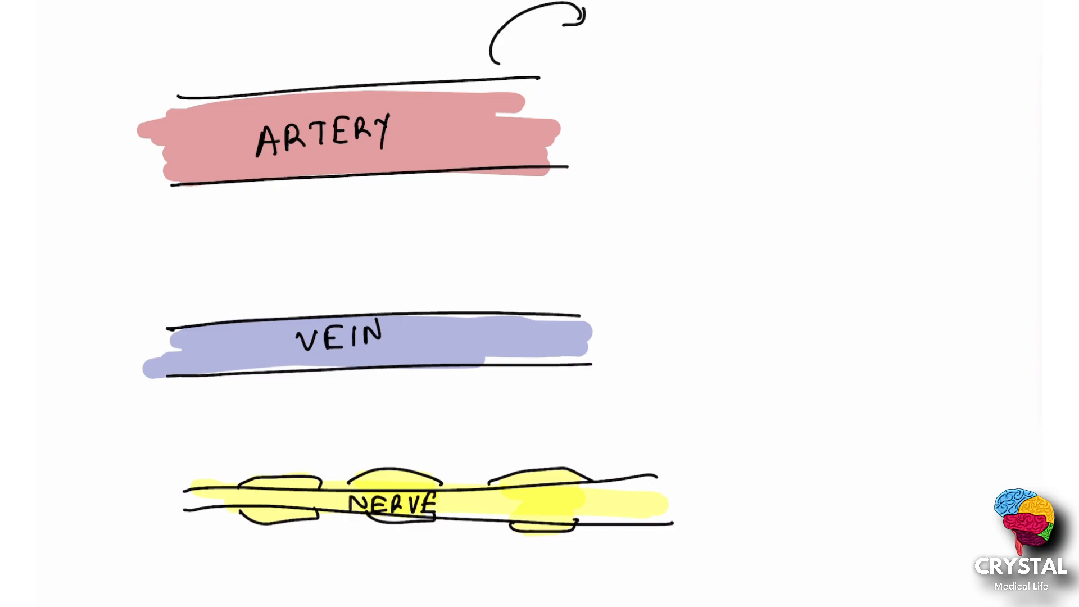
pyautogui.write('colors')
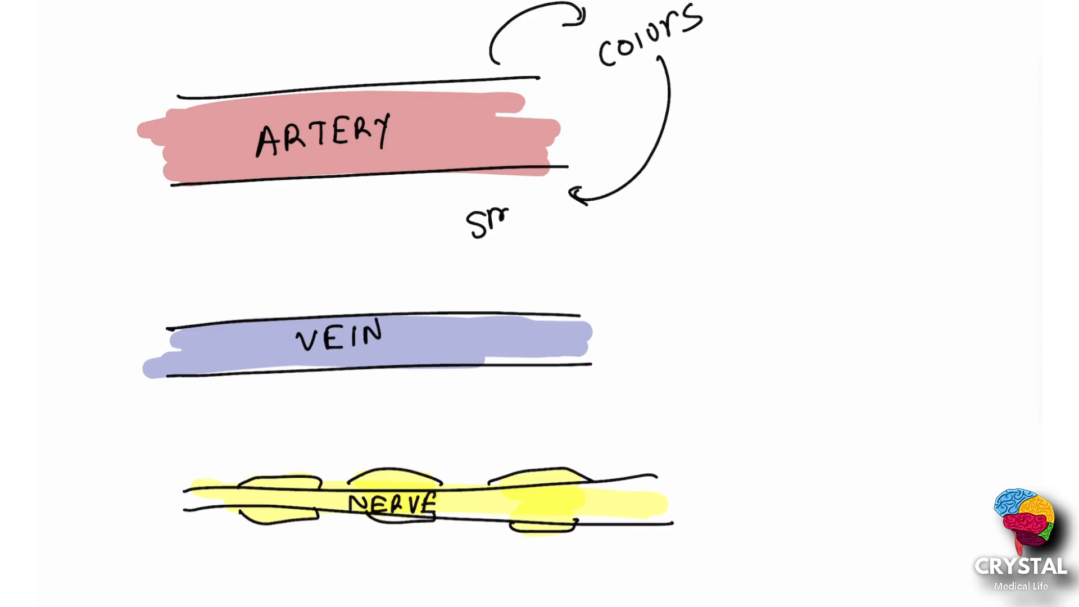